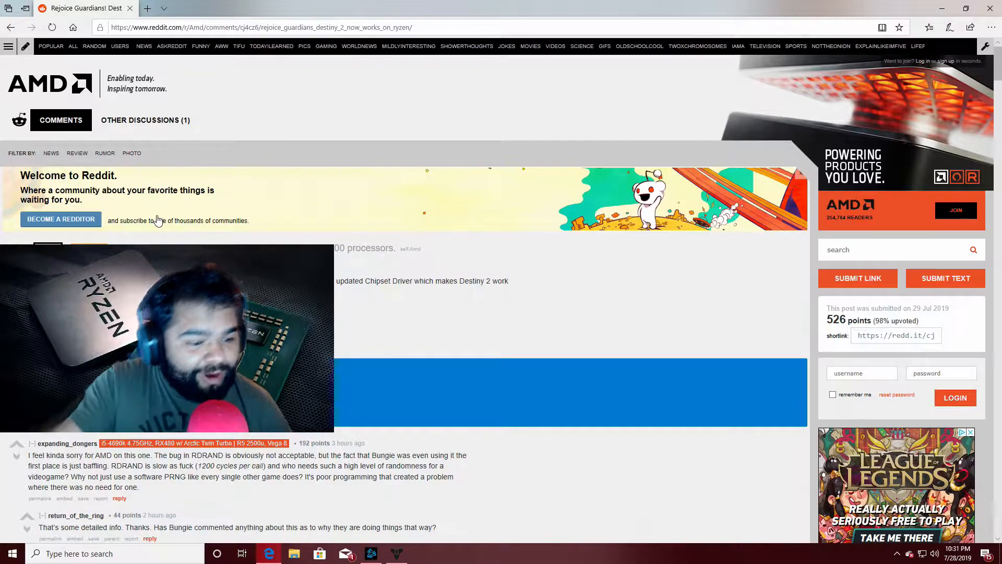
pyautogui.moveTo(448, 307)
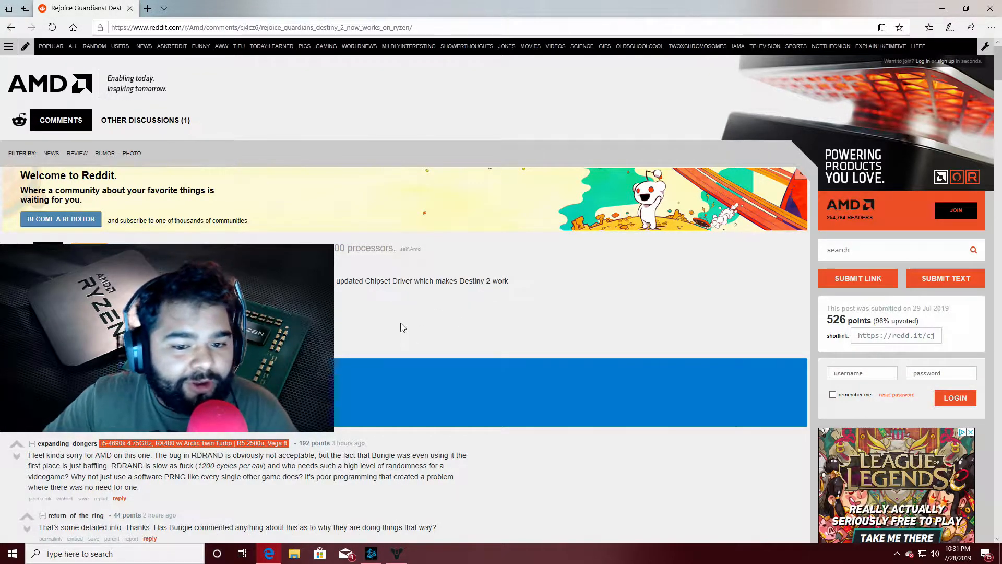
pyautogui.moveTo(400, 321)
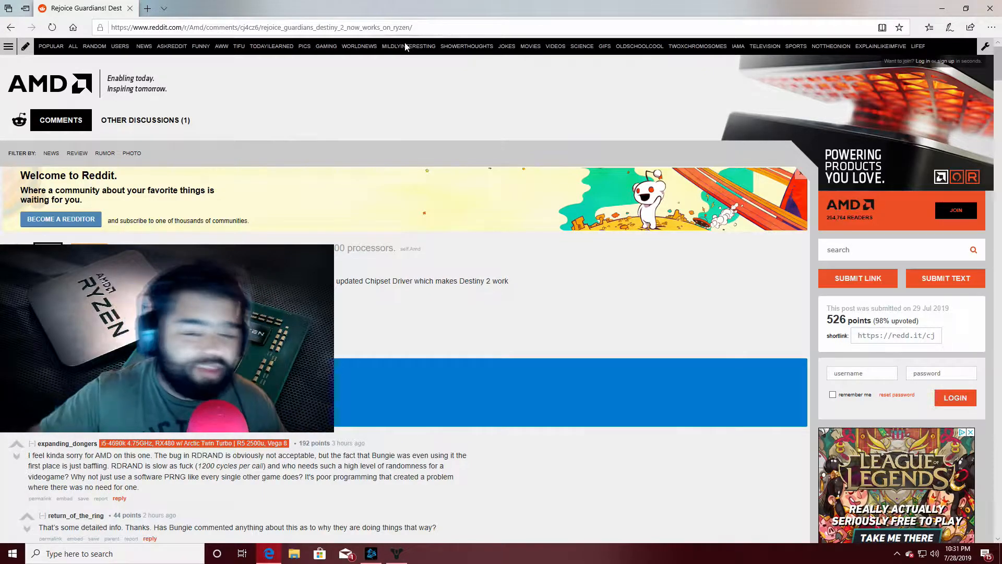
# Scroll through the Reddit thread's comments before the Blizzard launcher shows Destiny 2 running.
pyautogui.scroll(-3)
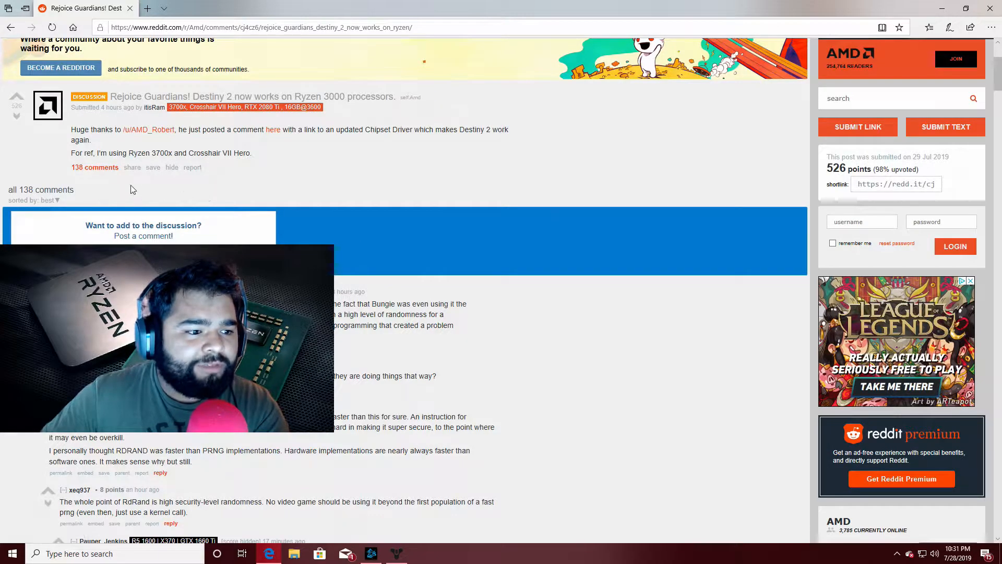
pyautogui.scroll(3)
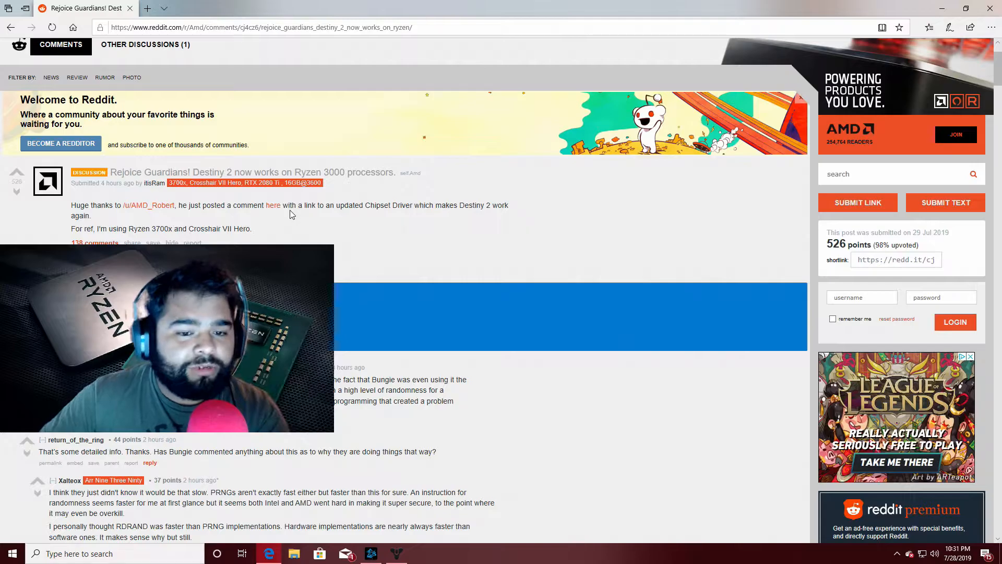
pyautogui.scroll(-3)
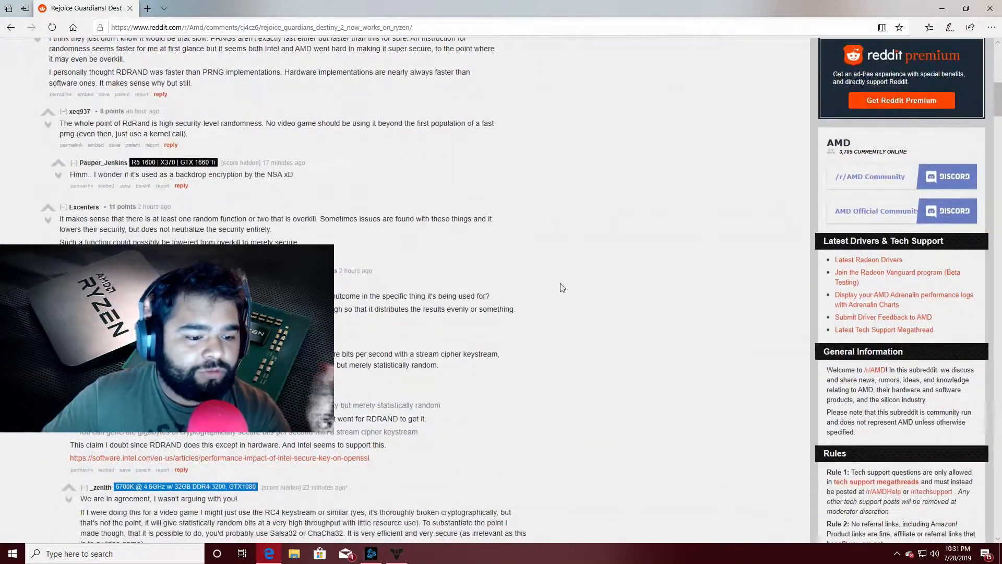
pyautogui.scroll(3)
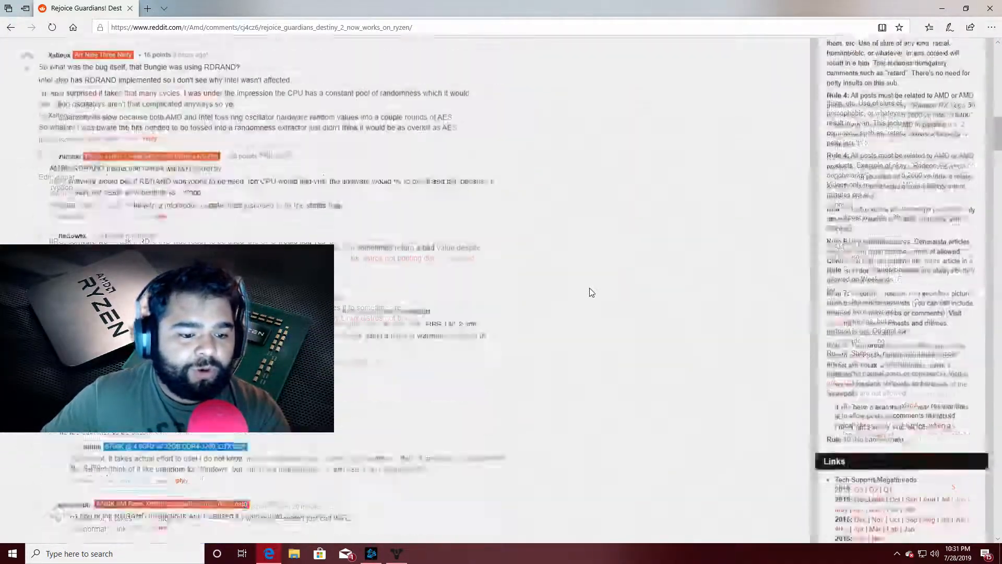
pyautogui.scroll(3)
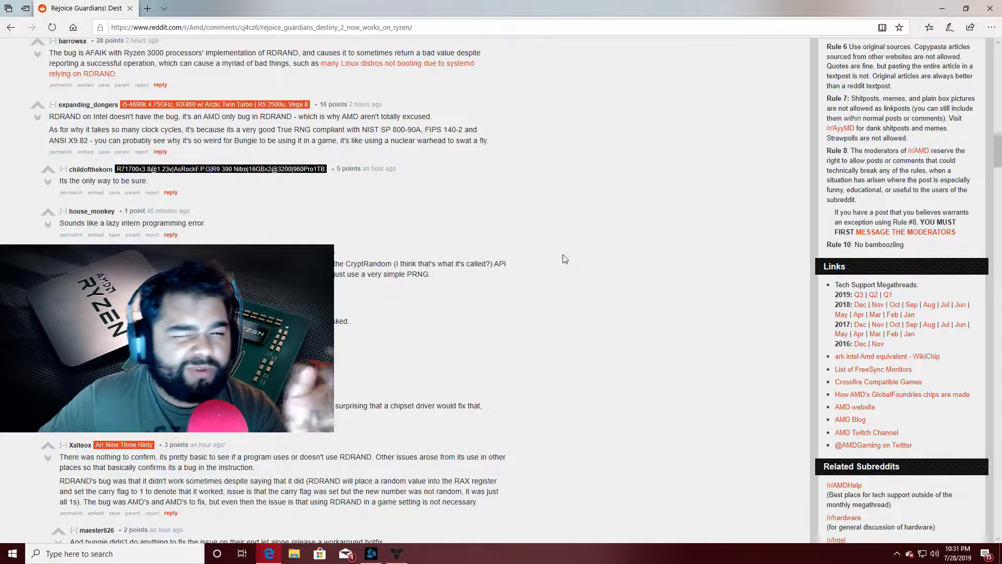
pyautogui.scroll(3)
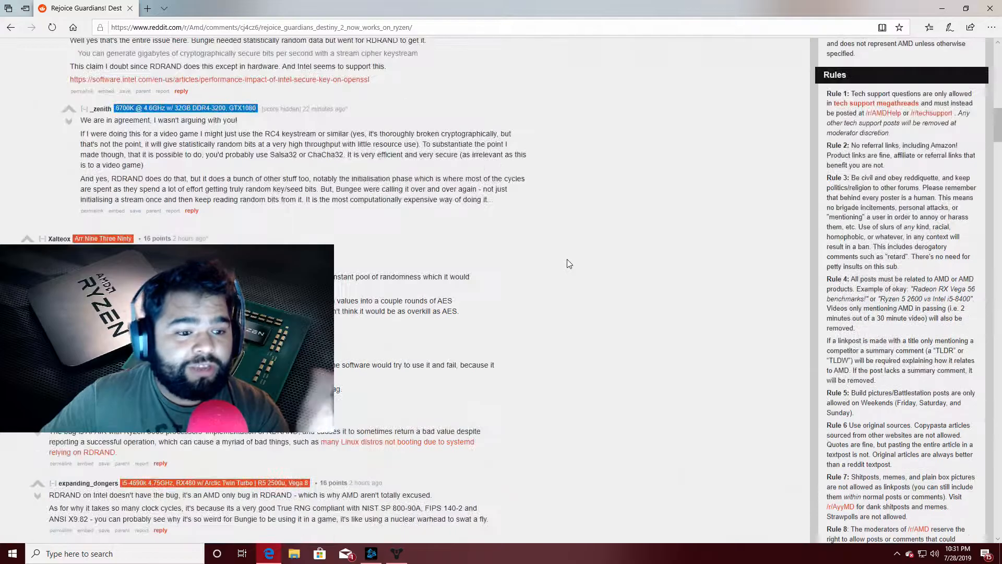
pyautogui.scroll(3)
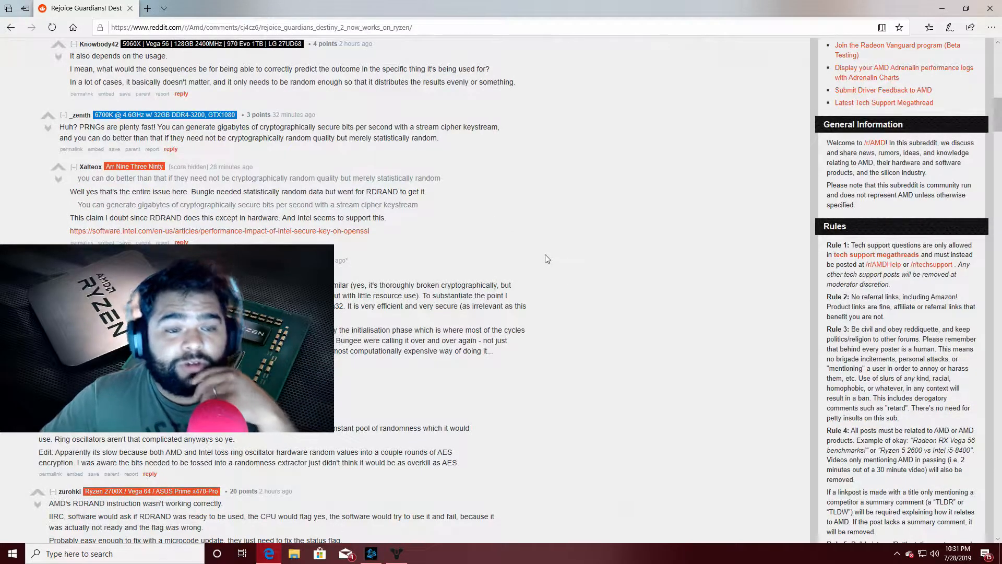
pyautogui.scroll(3)
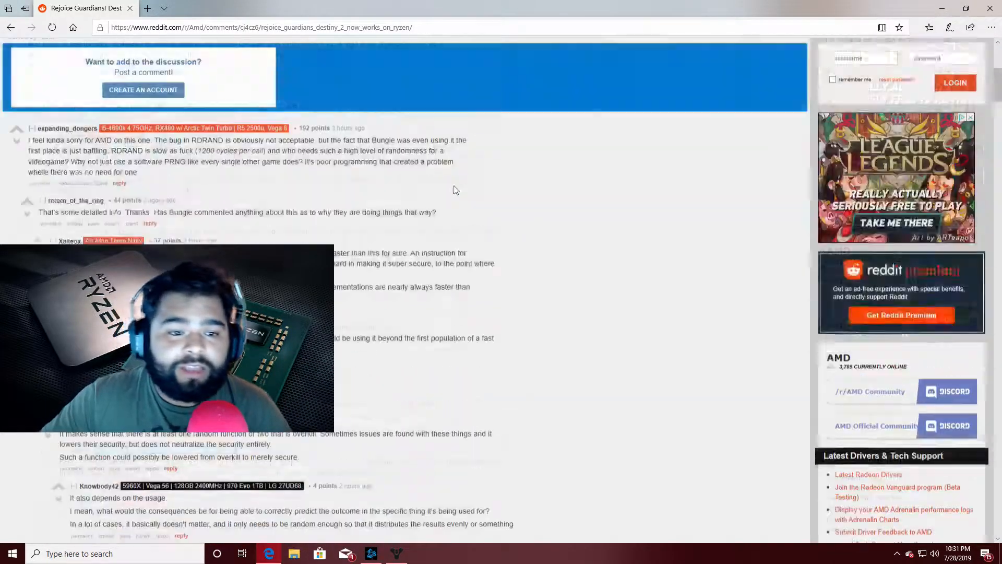
pyautogui.scroll(3)
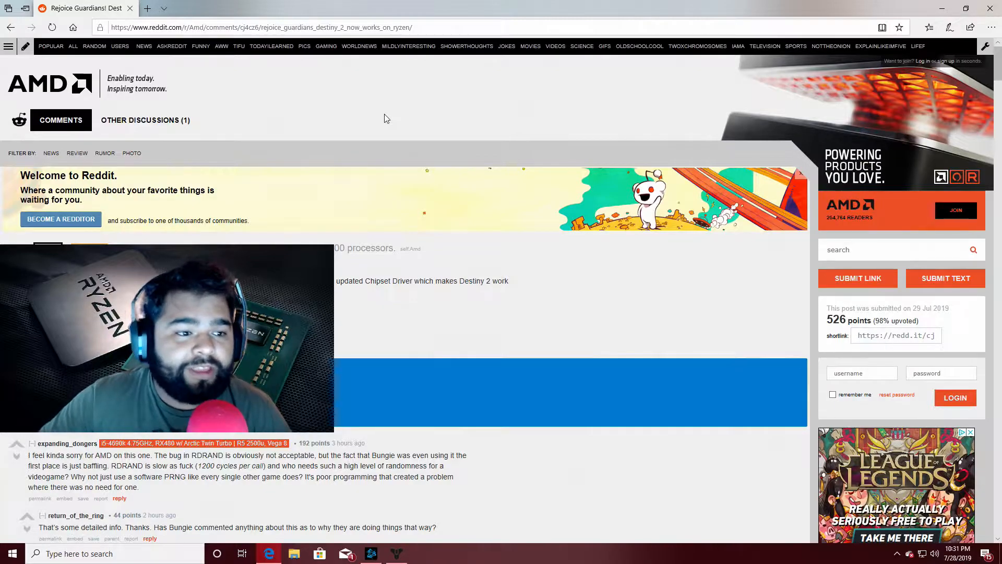
pyautogui.moveTo(707, 88)
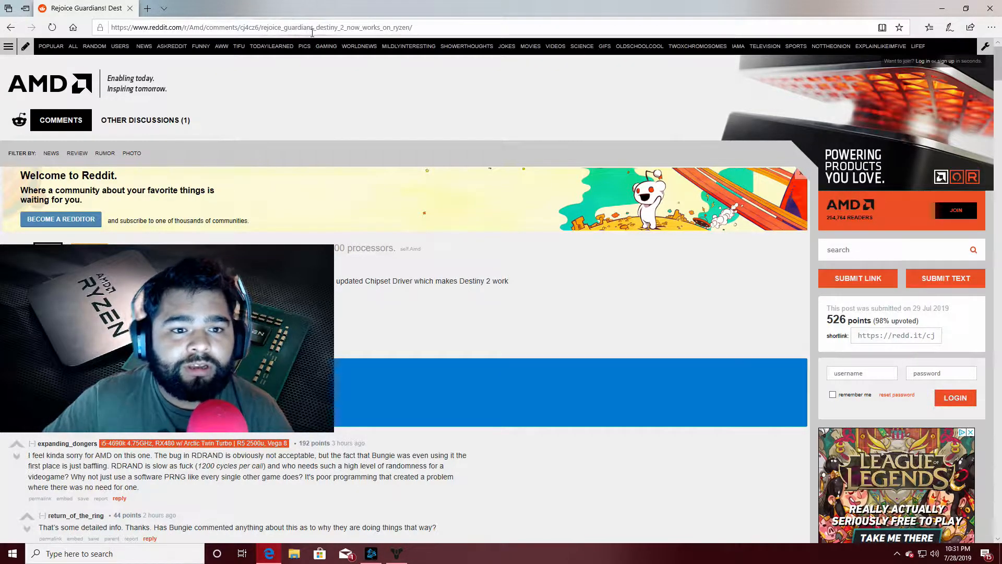
pyautogui.moveTo(560, 207)
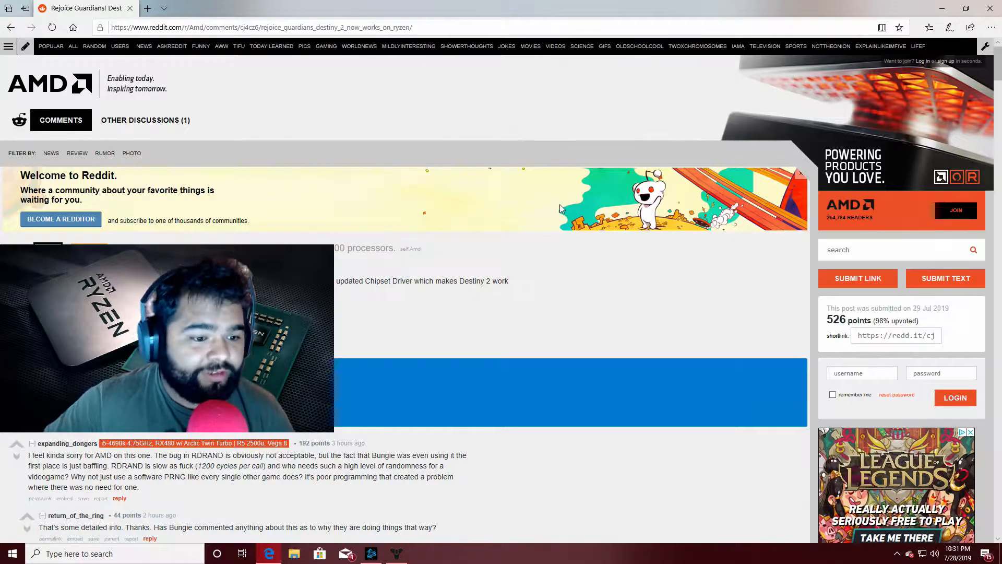
pyautogui.moveTo(401, 280)
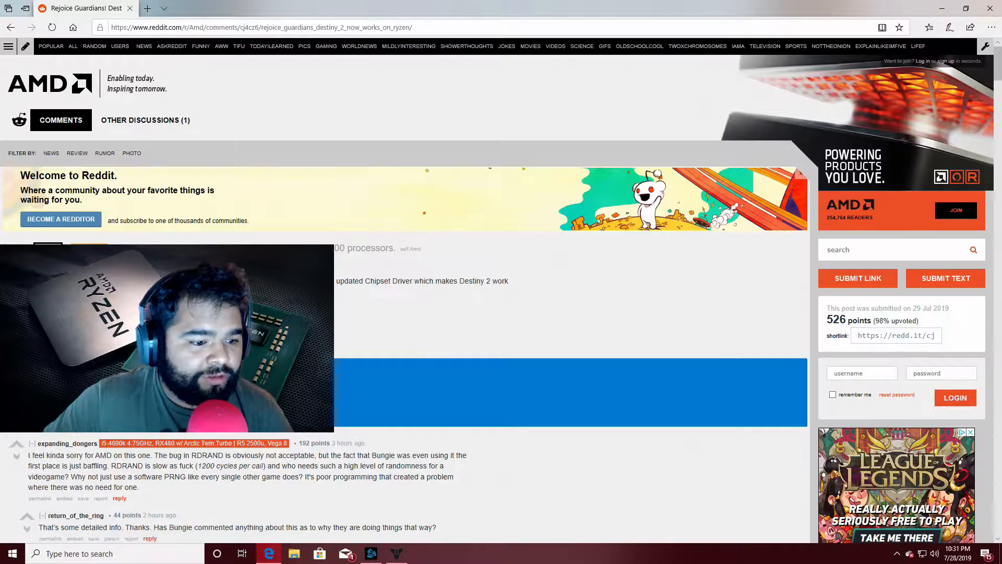
pyautogui.scroll(-3)
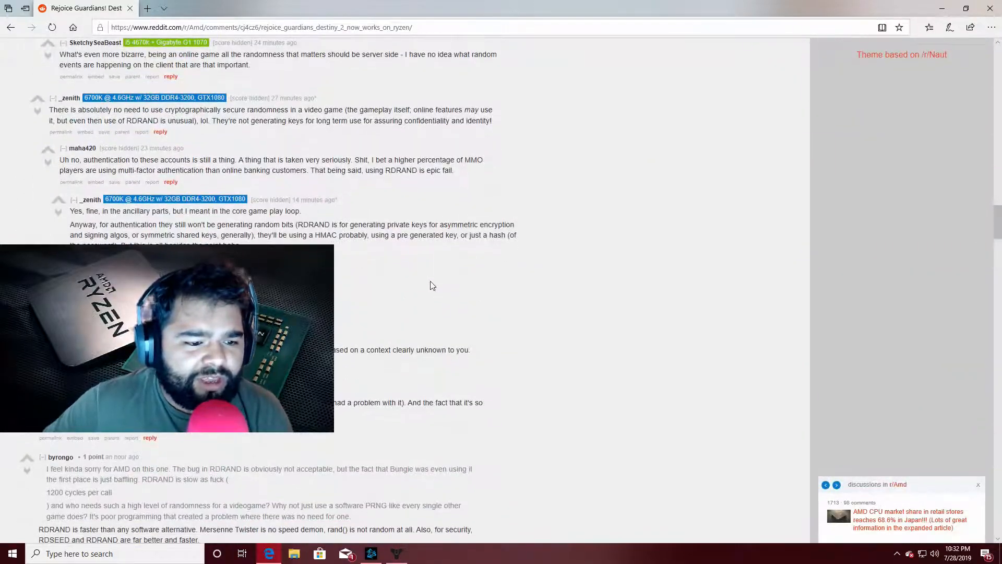
pyautogui.scroll(-3)
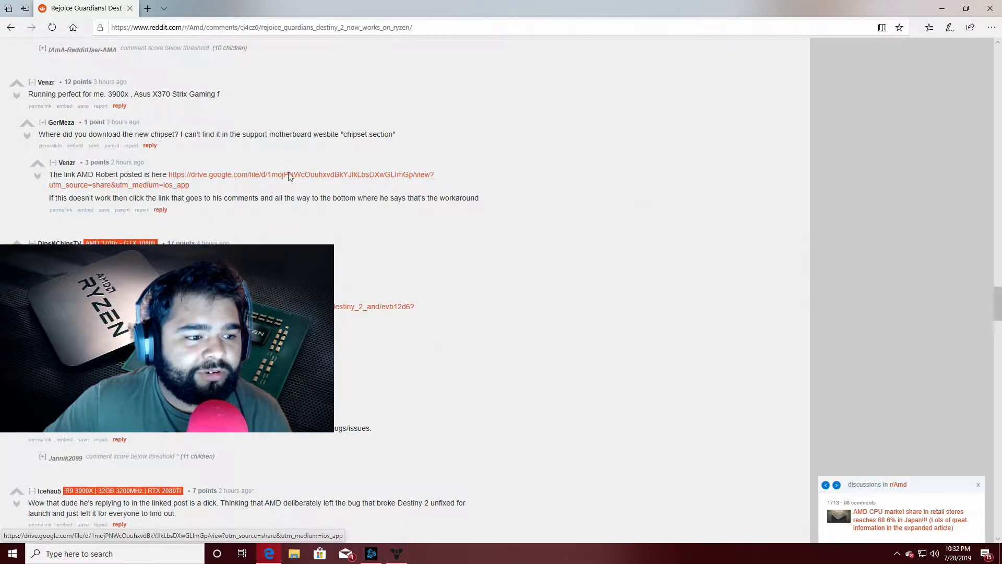
pyautogui.moveTo(536, 237)
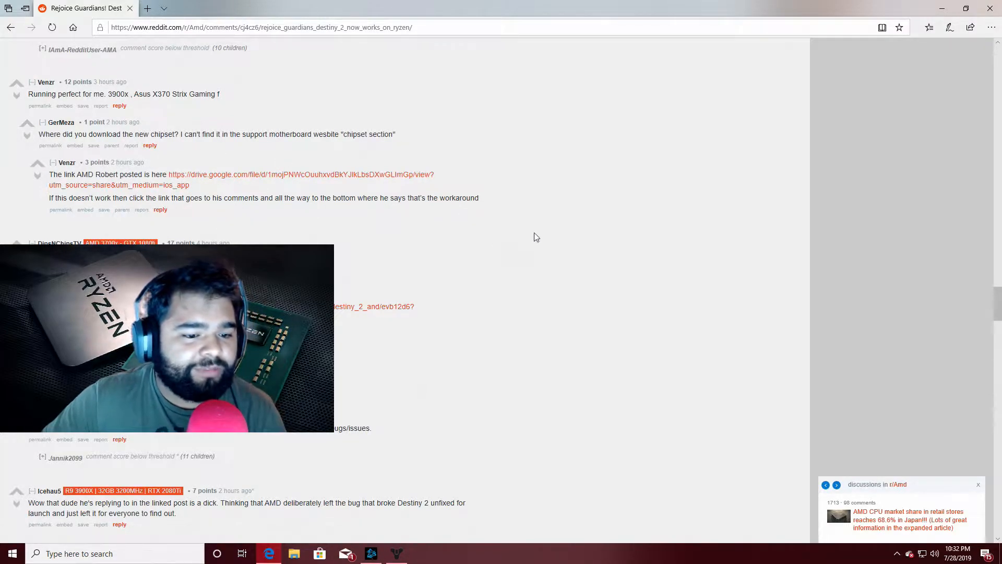
pyautogui.scroll(3)
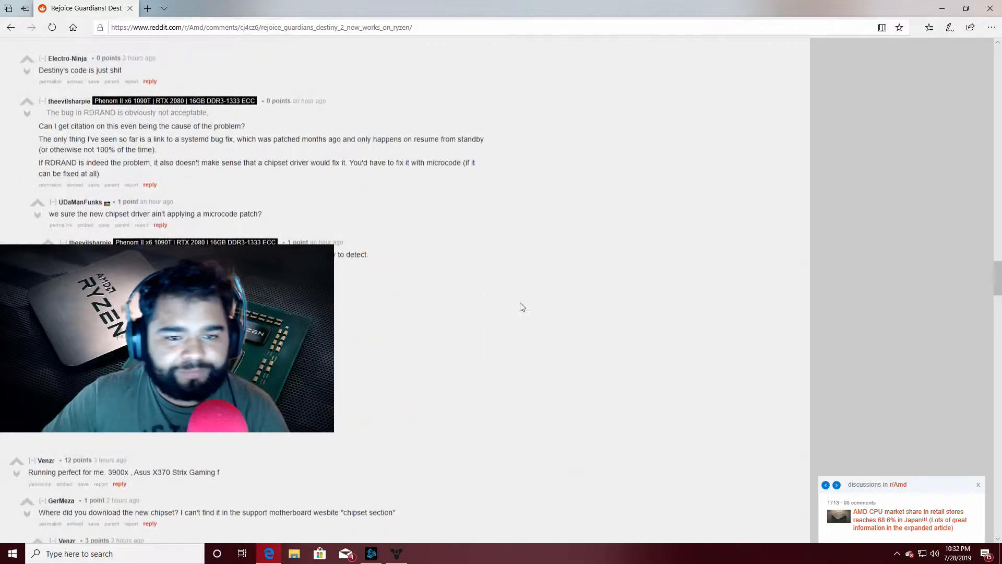
pyautogui.scroll(3)
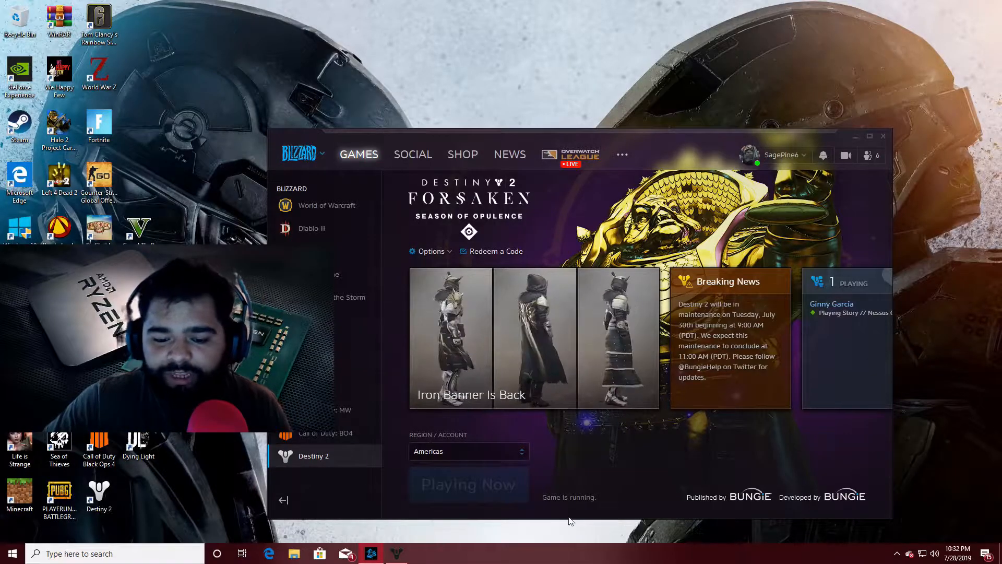
# Show the AMD Ryzen 5 3600 in Task Manager's CPU performance, then return to Destiny 2.
pyautogui.press('ctrl+alt+delete')
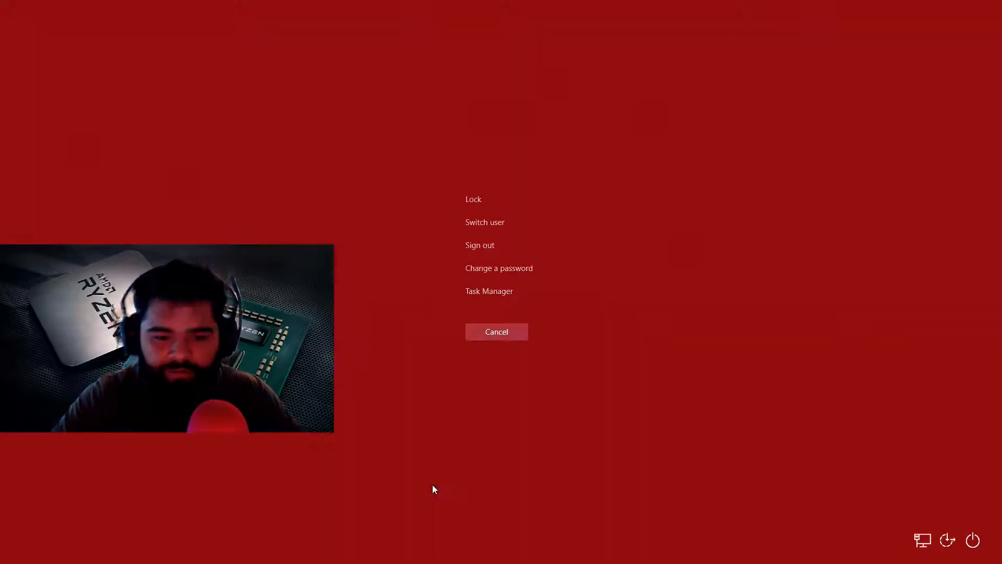
pyautogui.click(496, 331)
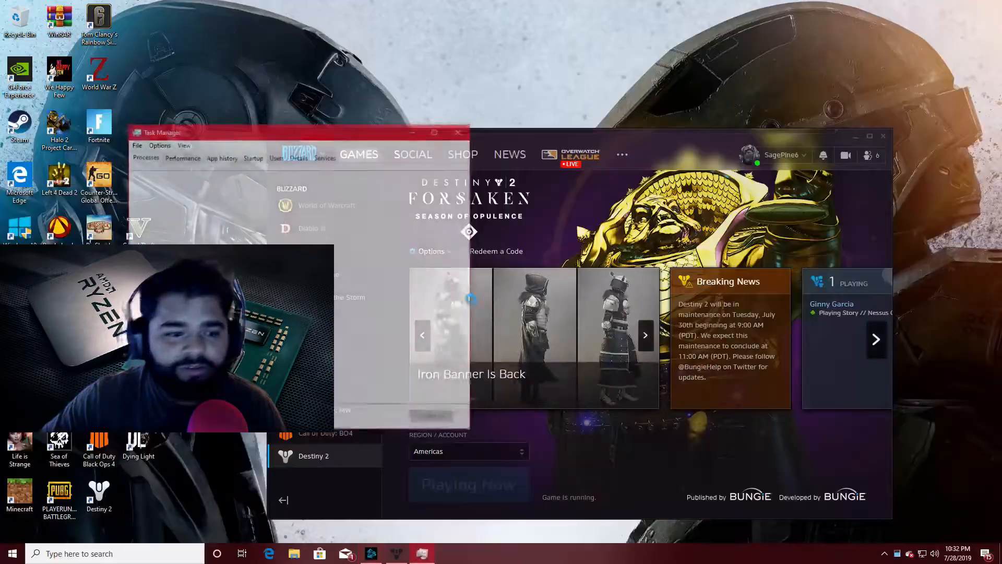
pyautogui.click(180, 156)
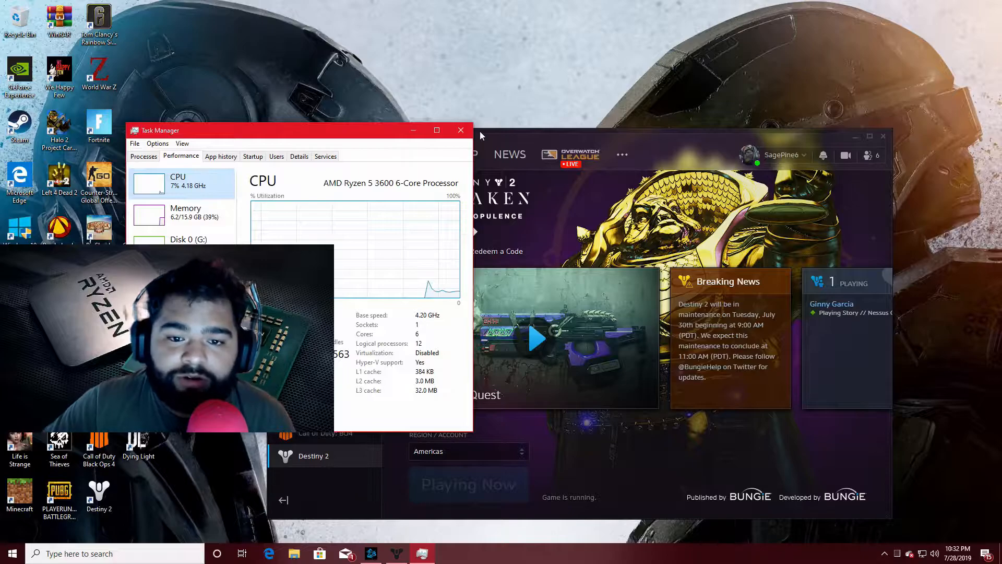
pyautogui.click(460, 130)
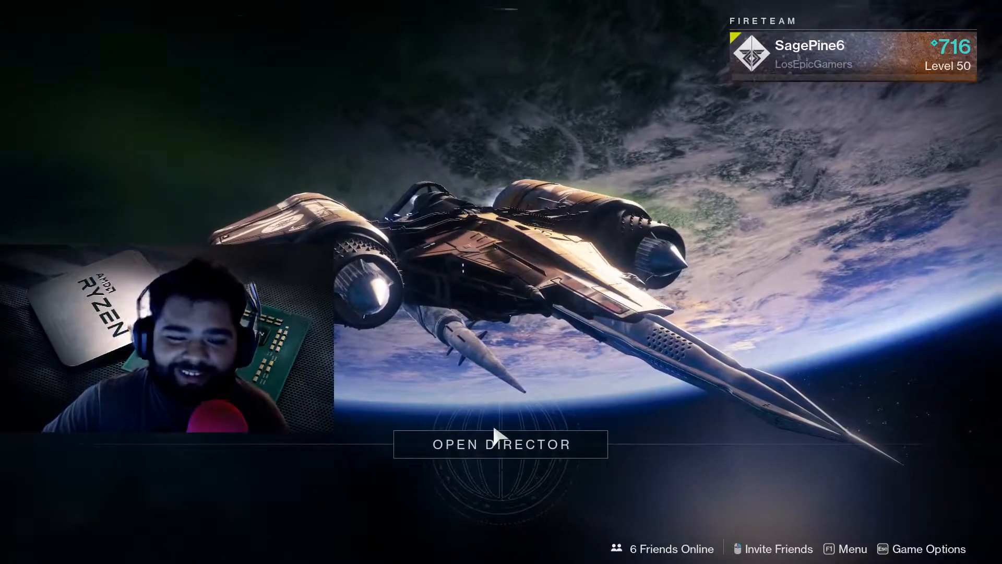
# Launch to the Trostland landing zone on Earth from the Director.
pyautogui.click(500, 444)
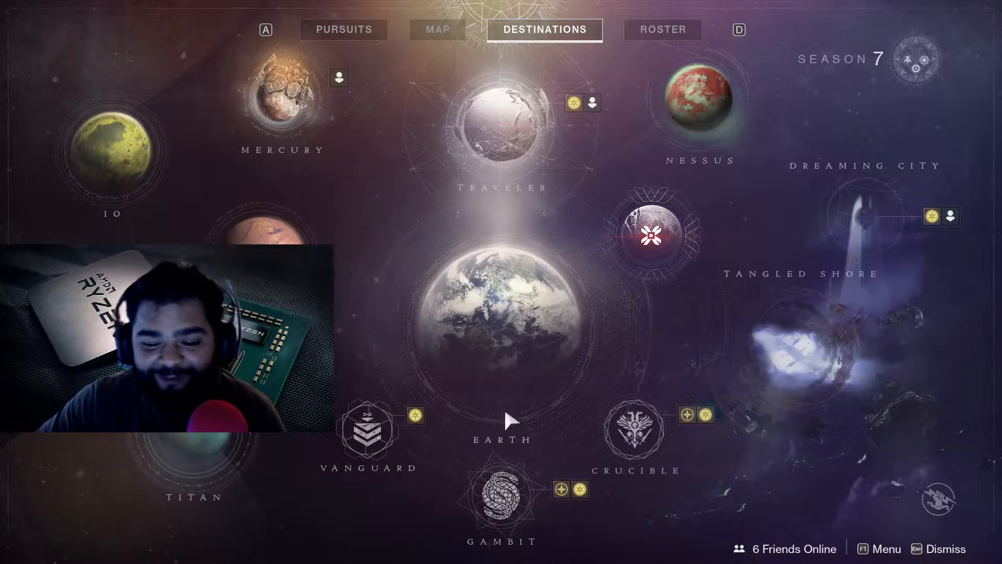
pyautogui.click(502, 313)
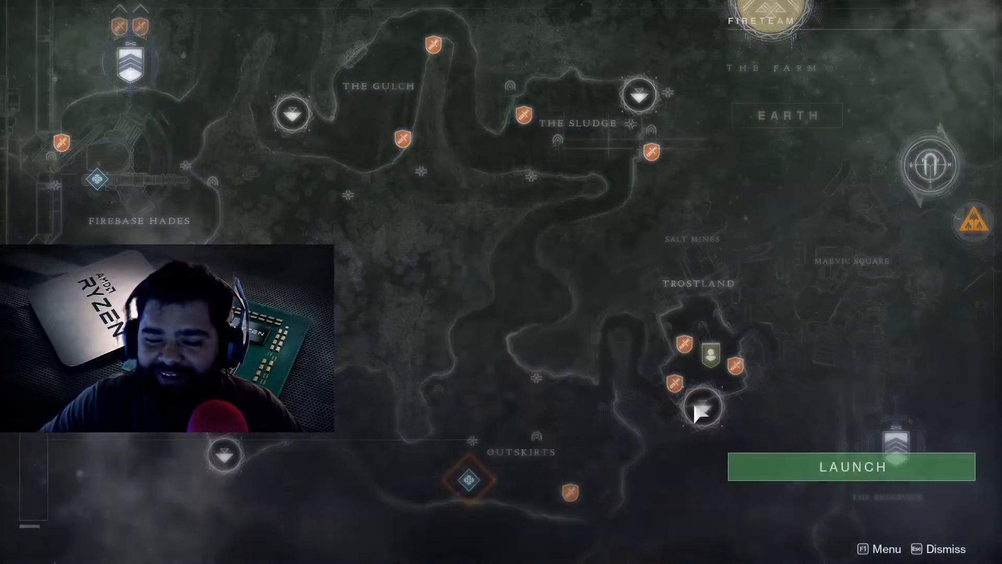
pyautogui.click(850, 465)
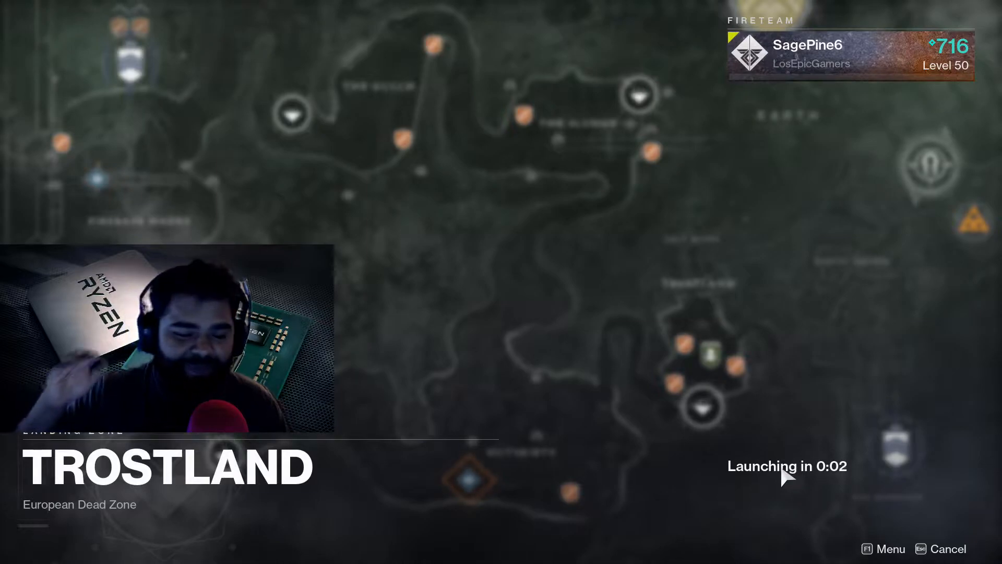